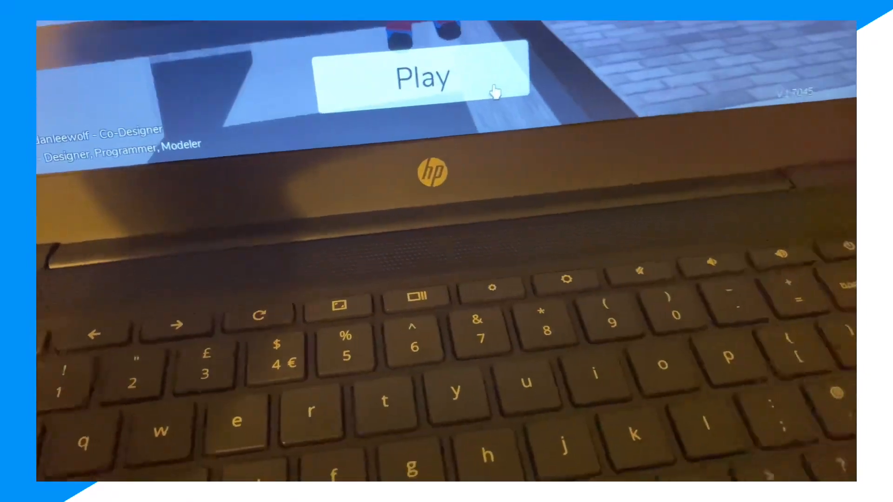
# Start playing the Roblox experience from its Play button.
pyautogui.click(423, 74)
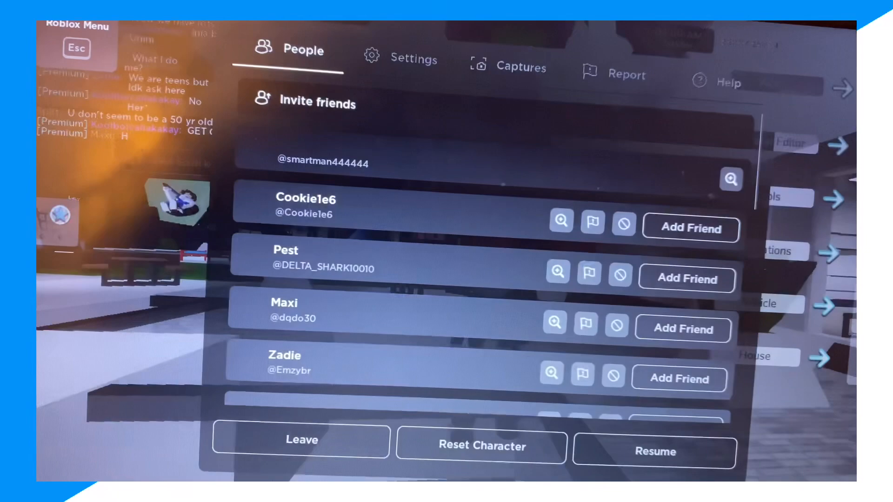
# Scroll down through the Settings options in the Roblox Menu.
pyautogui.scroll(-3)
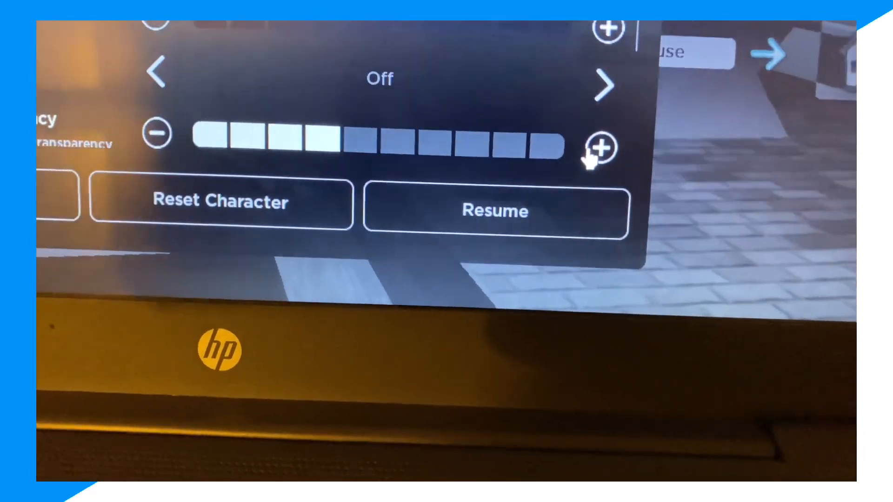
# Set Background Transparency to its maximum of ten steps and resume the game.
pyautogui.click(601, 147)
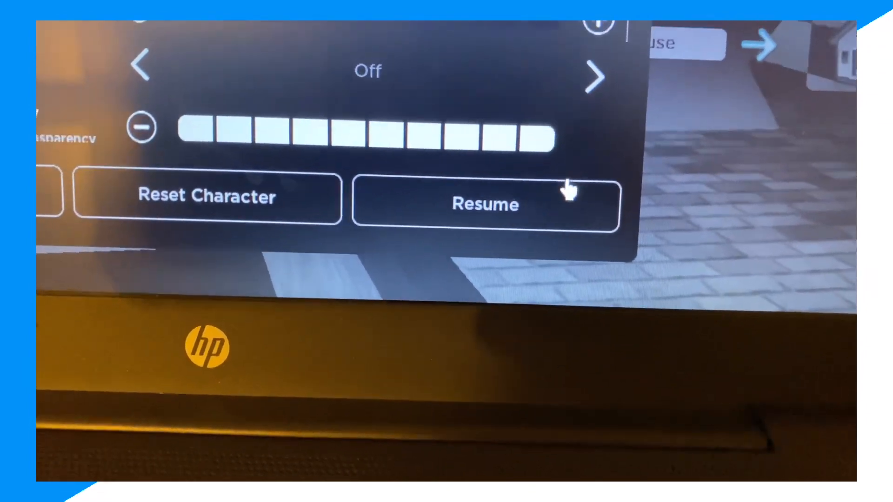
pyautogui.click(485, 204)
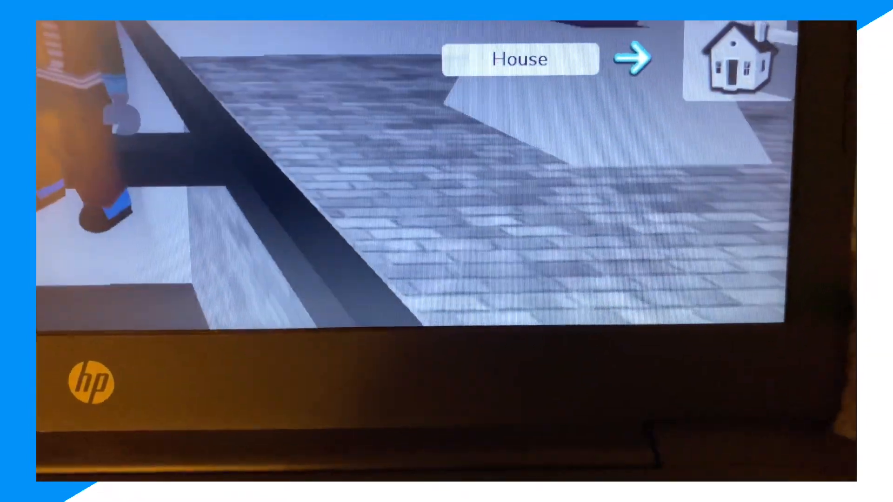